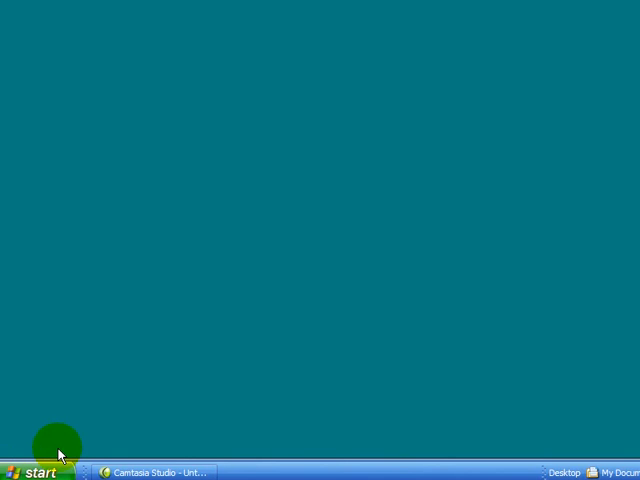
# - Browse the Start menu's All Programs list and bring up its context menu for sorting
pyautogui.click(38, 472)
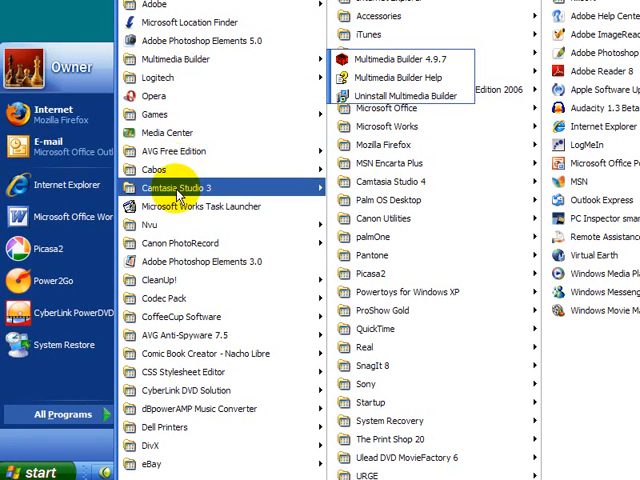
pyautogui.moveTo(200, 206)
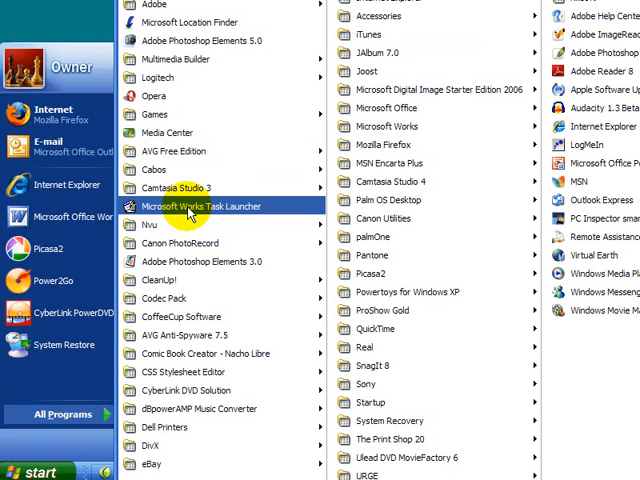
pyautogui.rightClick(190, 206)
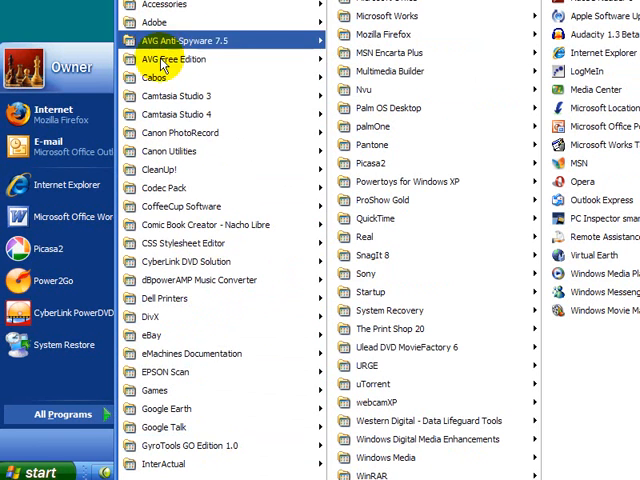
pyautogui.moveTo(180, 206)
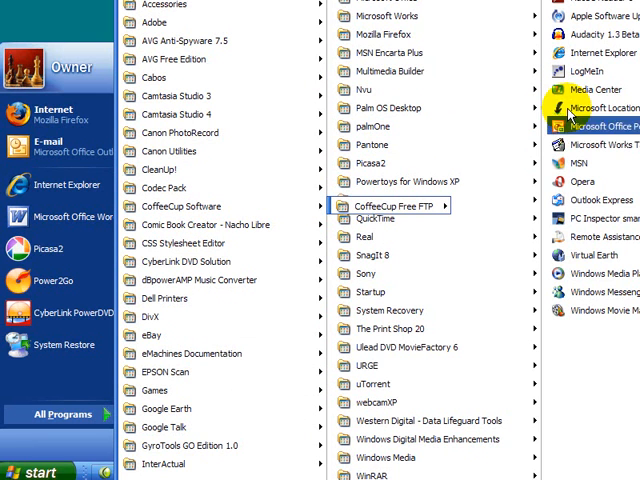
pyautogui.moveTo(596, 126)
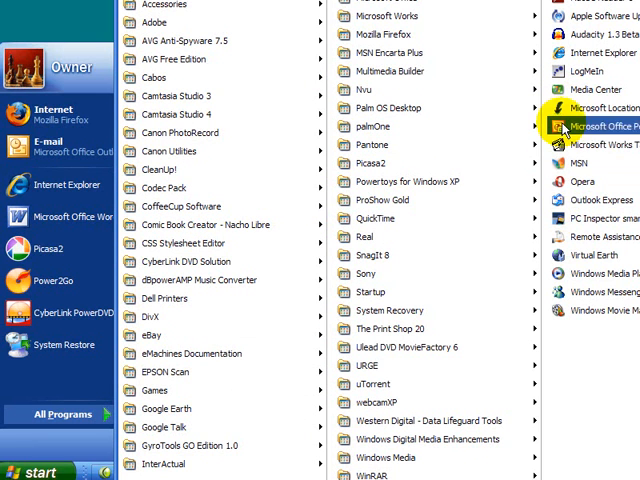